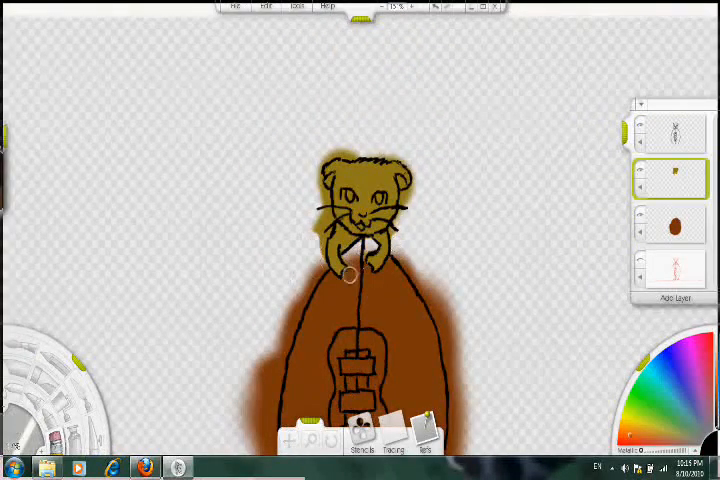
Paint the lion cub's white muzzle and yellow eye details
{"action": "left_click", "coordinate": [146, 467]}
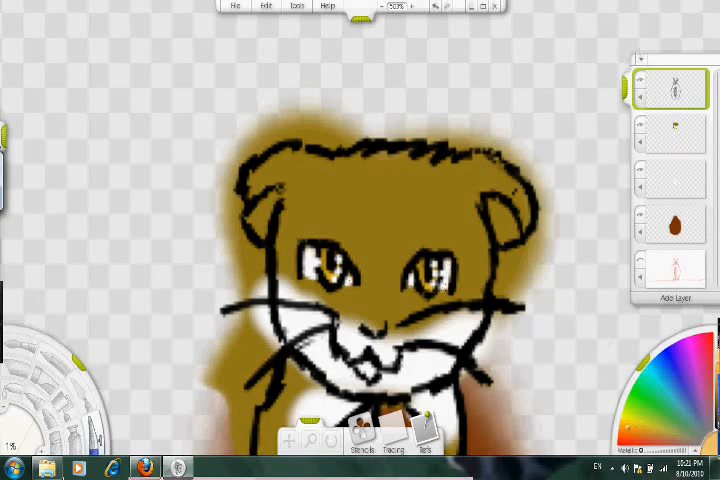
Select the lion cub's layer to paint its white chest and orange paws
{"action": "left_click", "coordinate": [672, 130]}
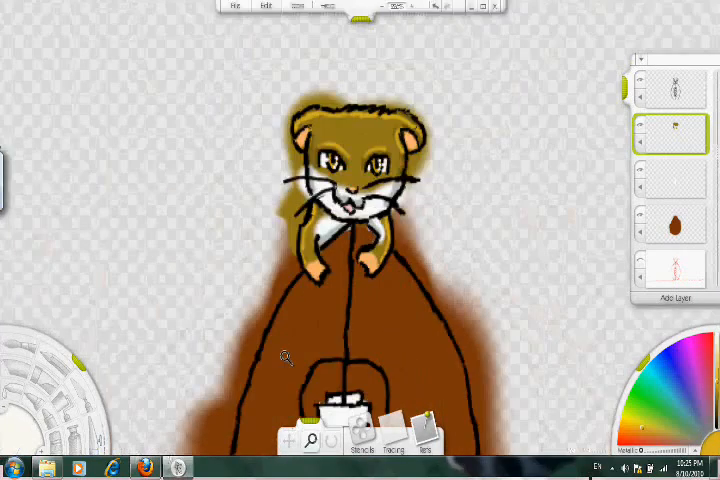
On the football layer, shade the ball's edges and laces panel in orange-brown
{"action": "left_click", "coordinate": [675, 227]}
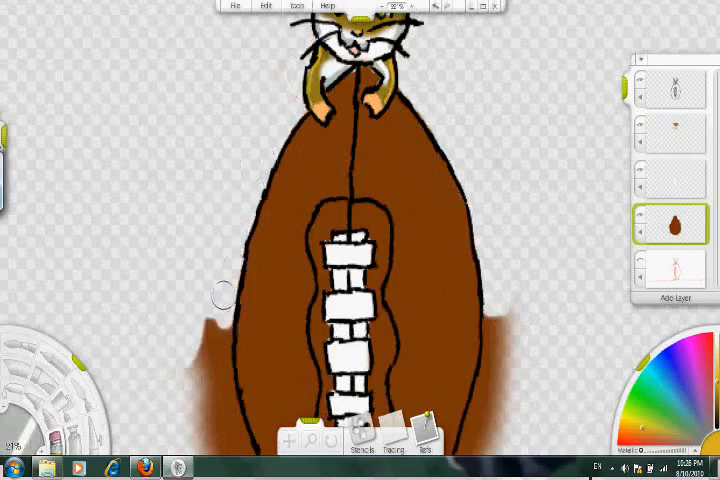
{"action": "scroll", "scroll_direction": "down", "scroll_amount": 3}
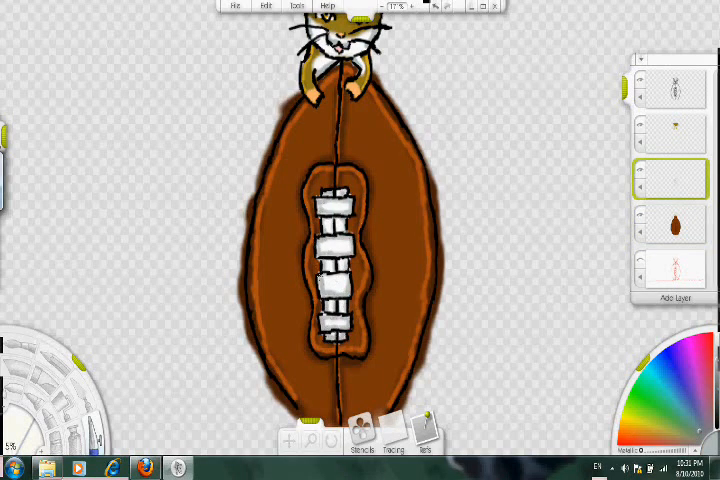
{"action": "left_click", "coordinate": [677, 225]}
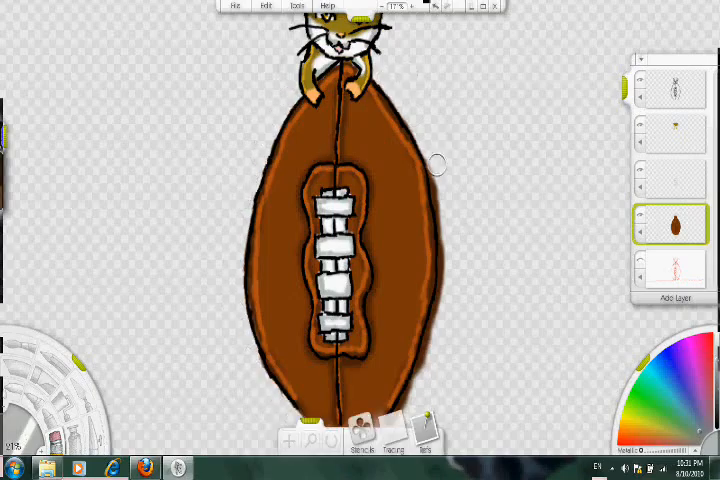